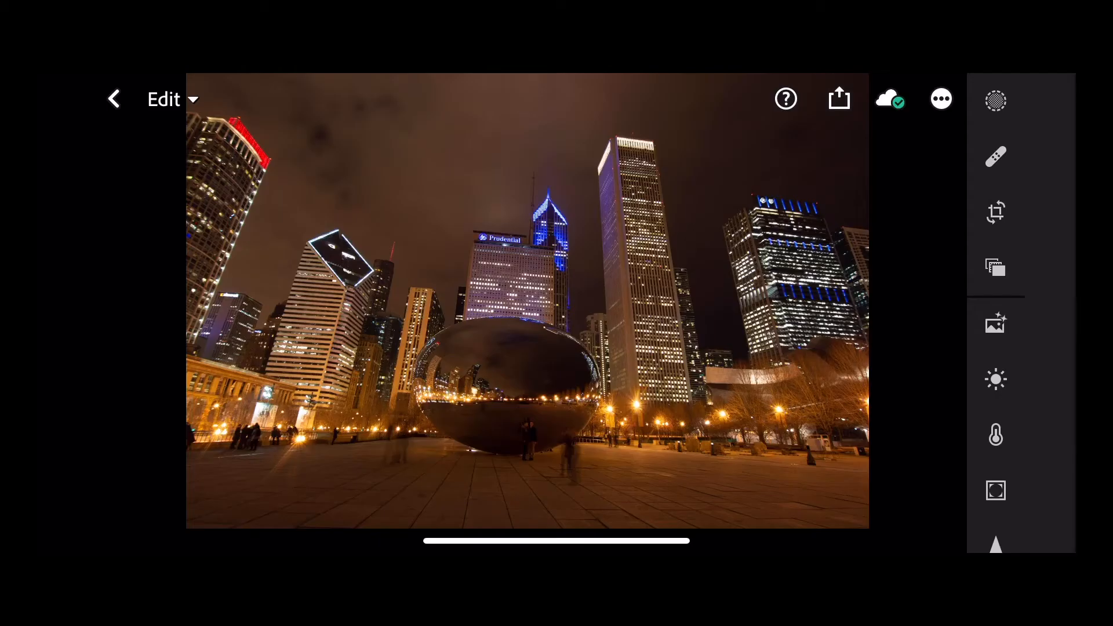
- In the Light panel set Contrast +20 and Highlights -36 on the night cityscape
left_click(996, 379)
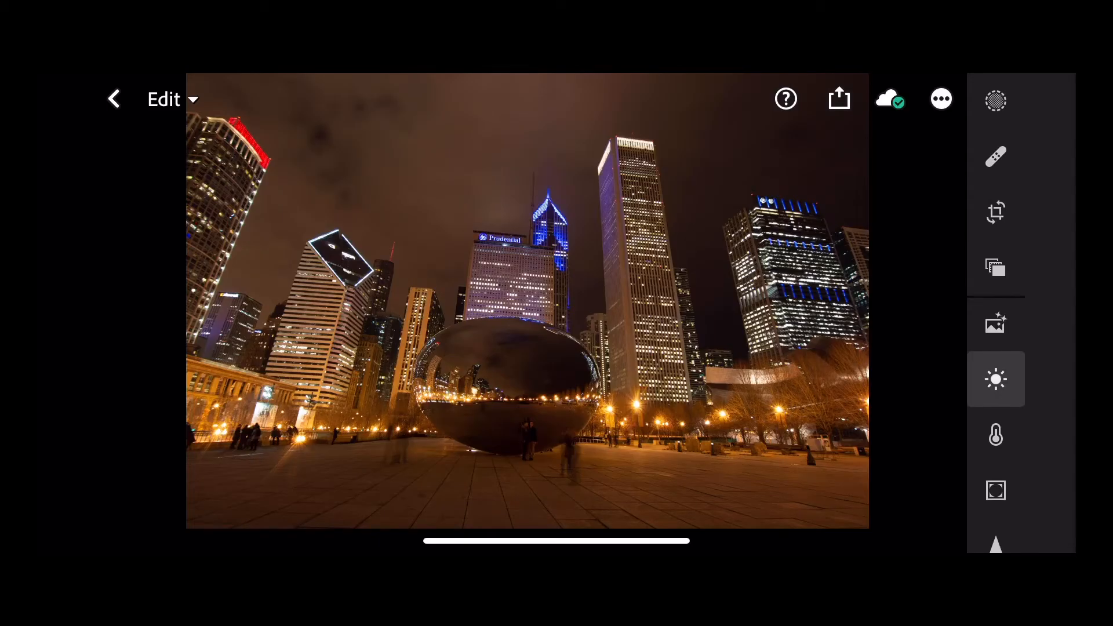
left_click(996, 379)
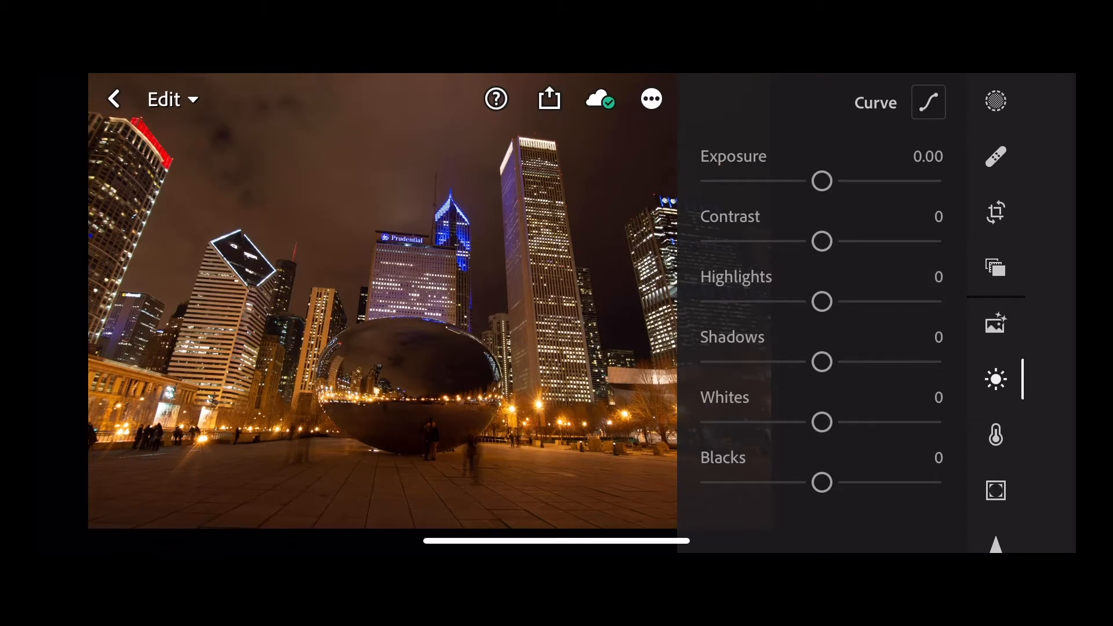
left_click_drag(821, 241, 851, 241)
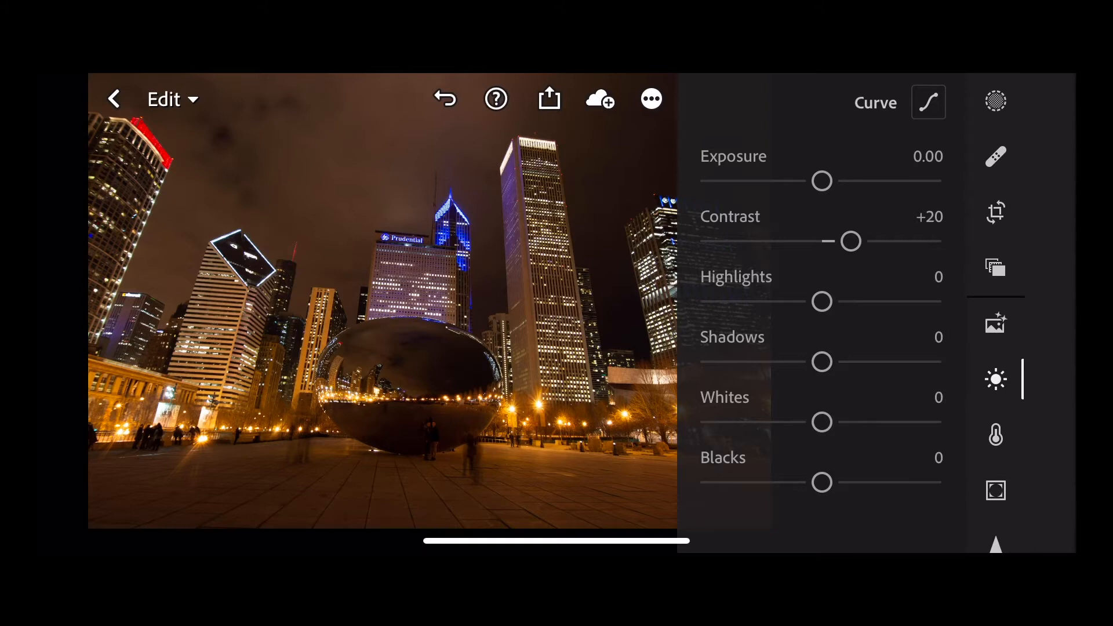
left_click_drag(821, 300, 775, 301)
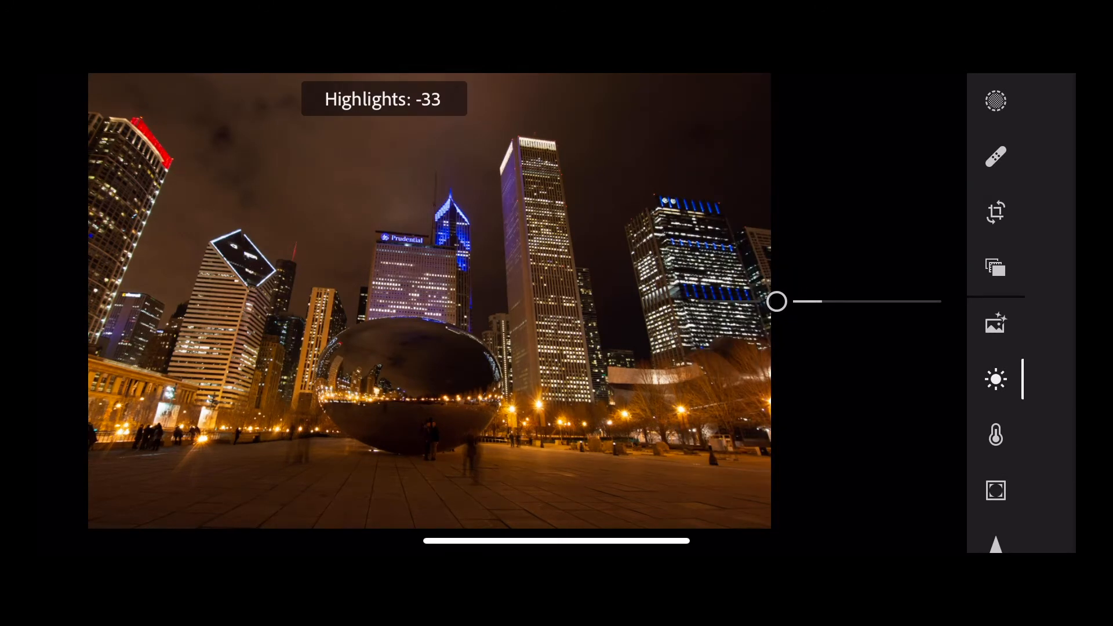
left_click_drag(776, 301, 772, 301)
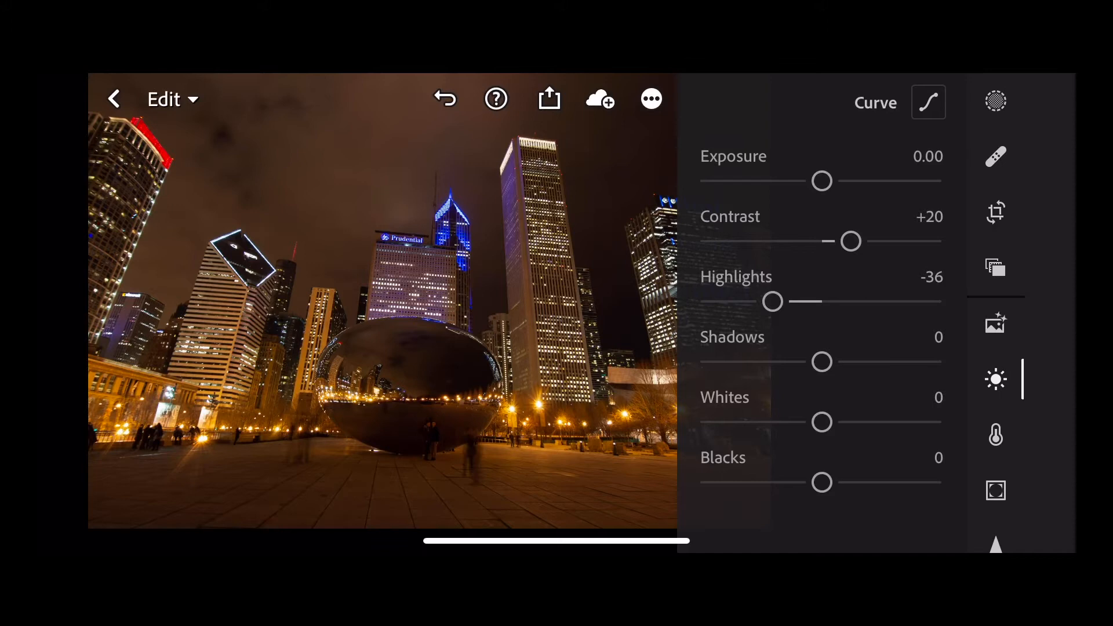
- Set Shadows +47, Whites +18 and Blacks -12
left_click_drag(821, 361, 872, 362)
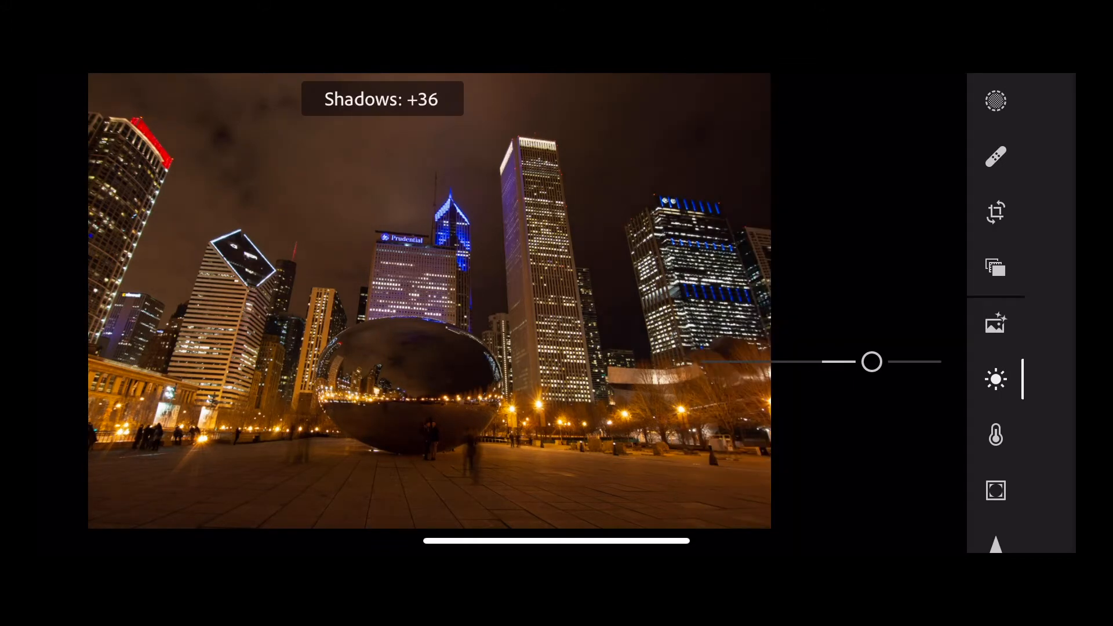
left_click_drag(872, 361, 883, 361)
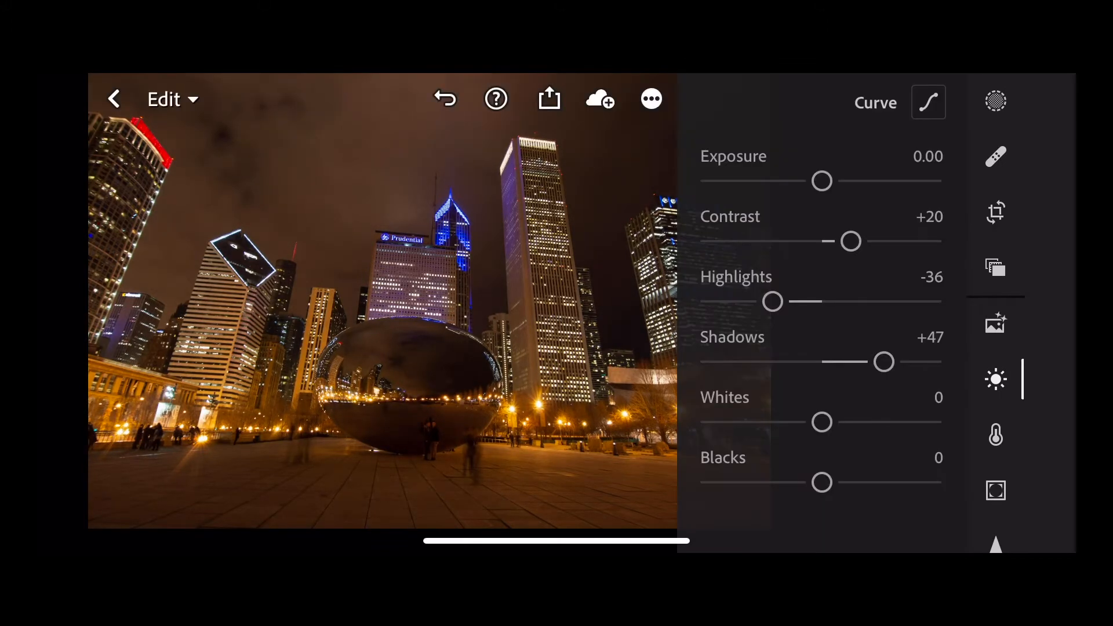
left_click_drag(822, 422, 838, 423)
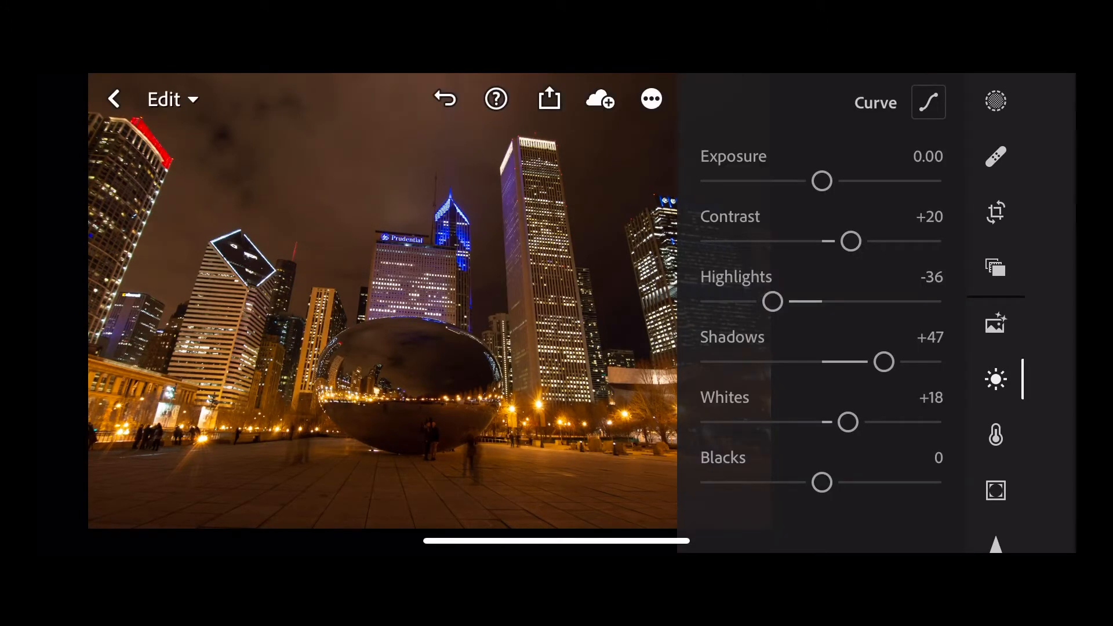
left_click_drag(822, 483, 814, 482)
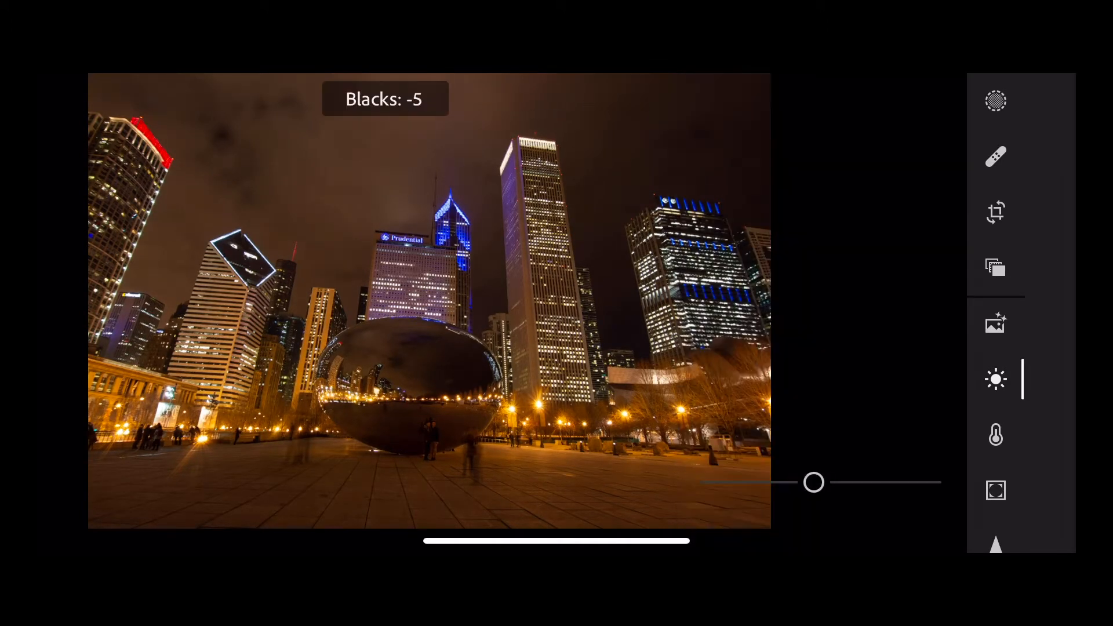
left_click_drag(814, 482, 803, 481)
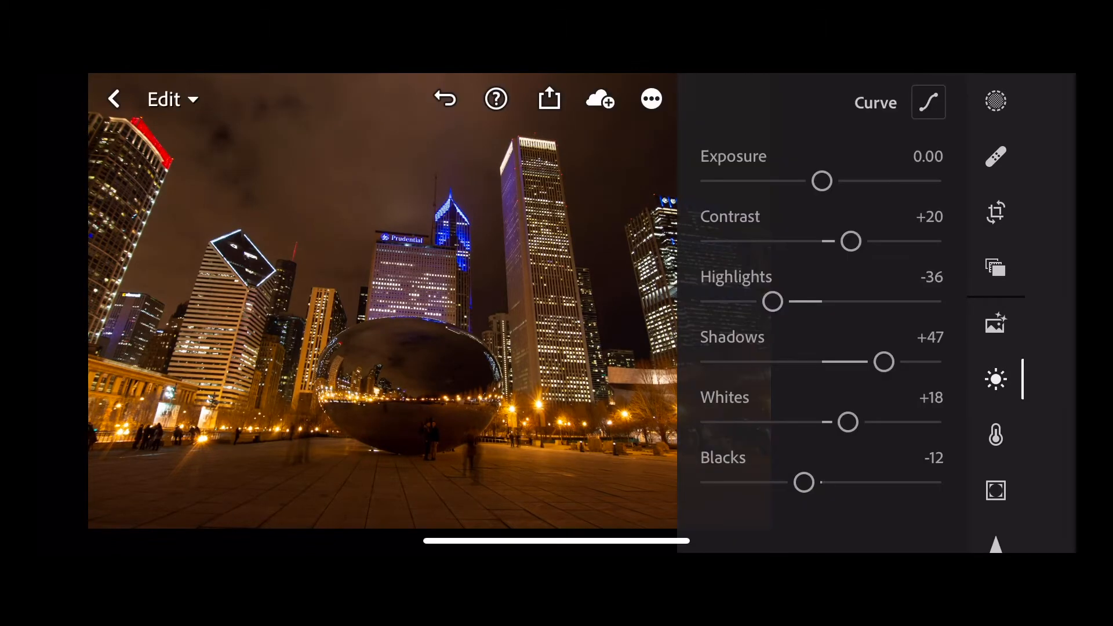
- In the Color panel cool the white balance to Temp -50
left_click(995, 435)
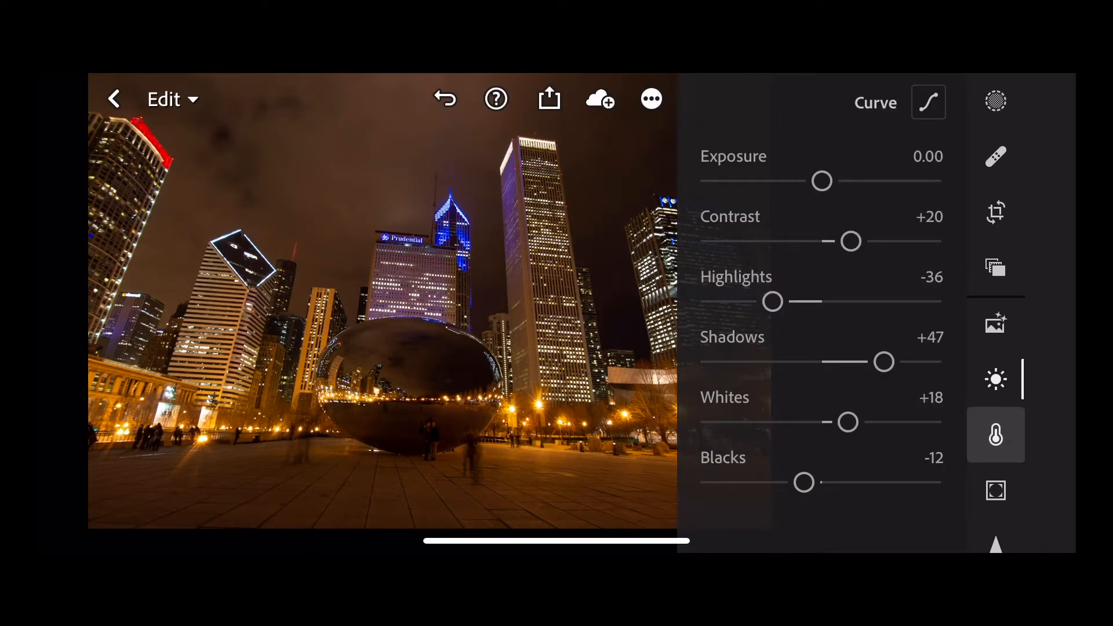
left_click(995, 436)
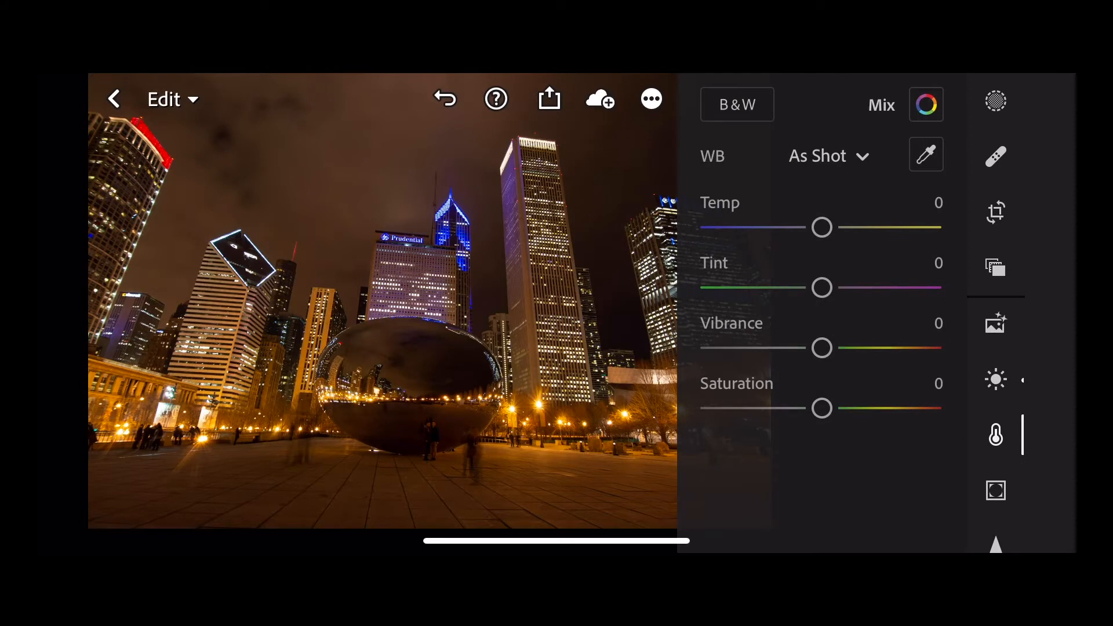
left_click_drag(822, 227, 776, 228)
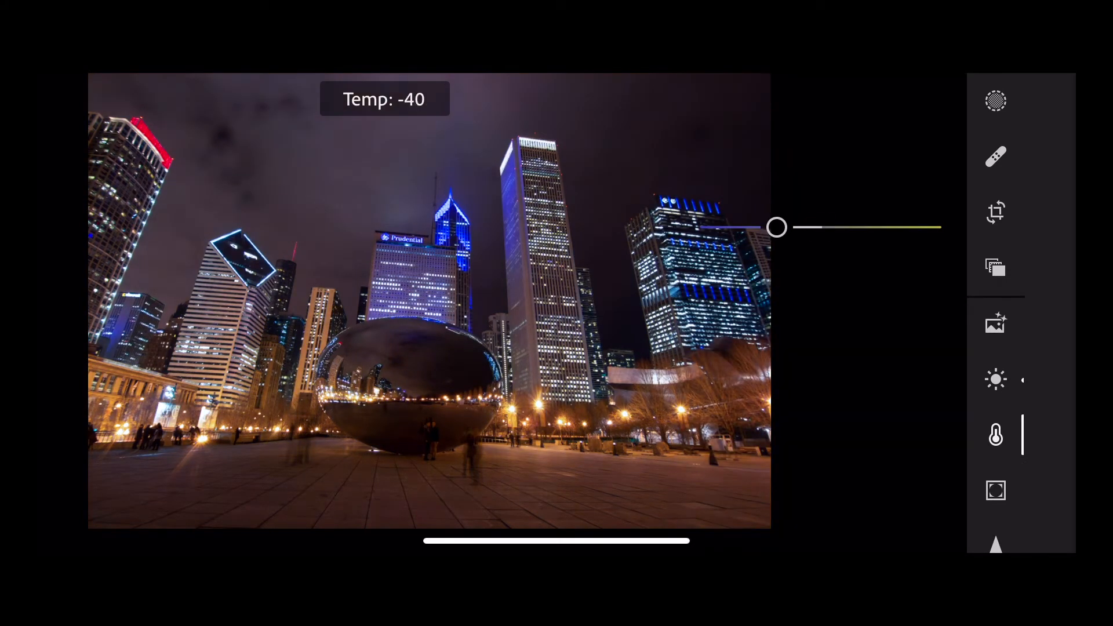
left_click_drag(775, 228, 766, 228)
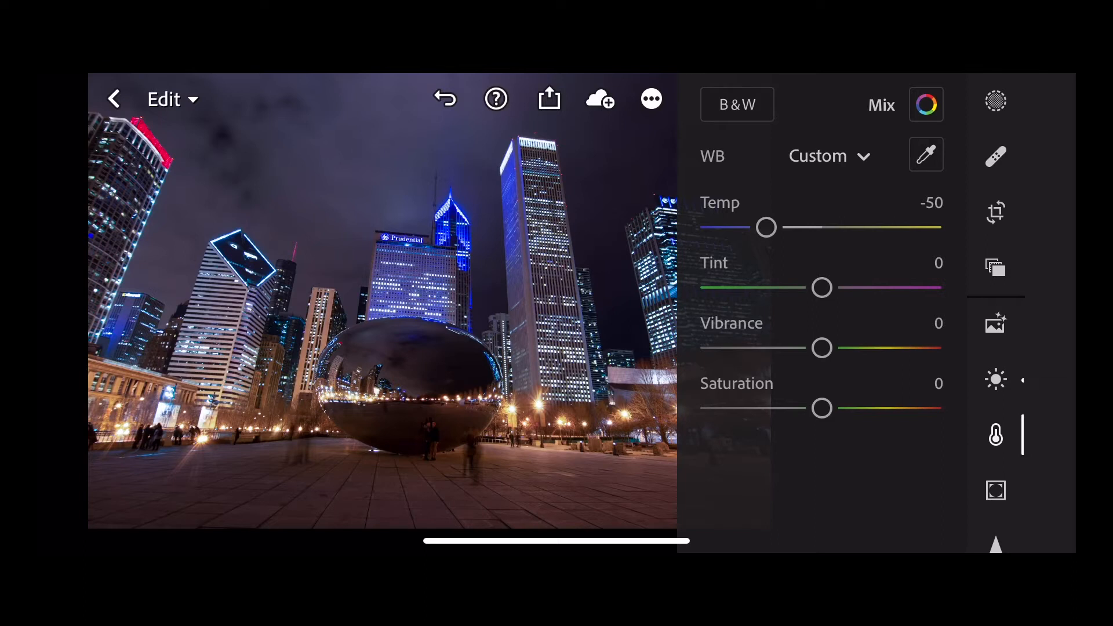
- Set Tint -14 and Vibrance +14 for the blue cast
left_click_drag(822, 287, 814, 287)
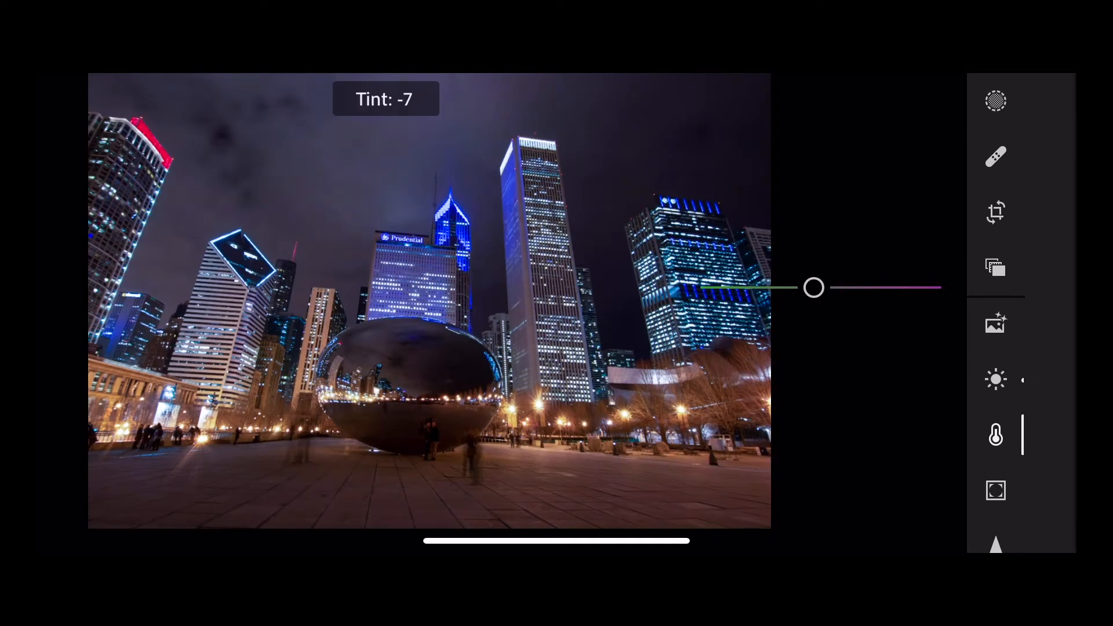
left_click_drag(814, 287, 807, 287)
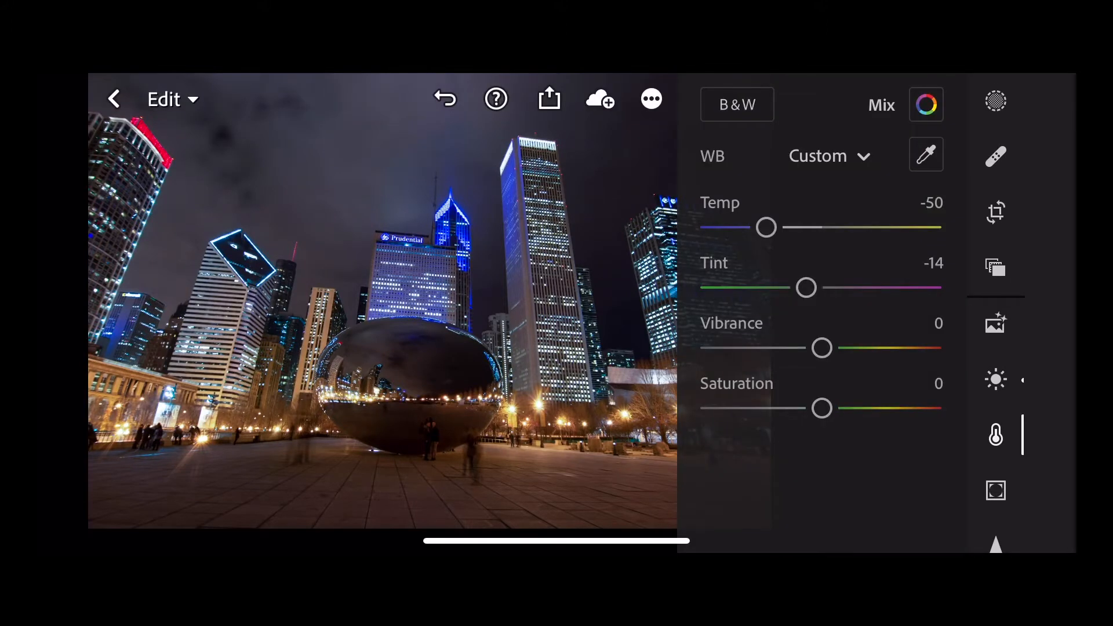
left_click_drag(821, 348, 828, 348)
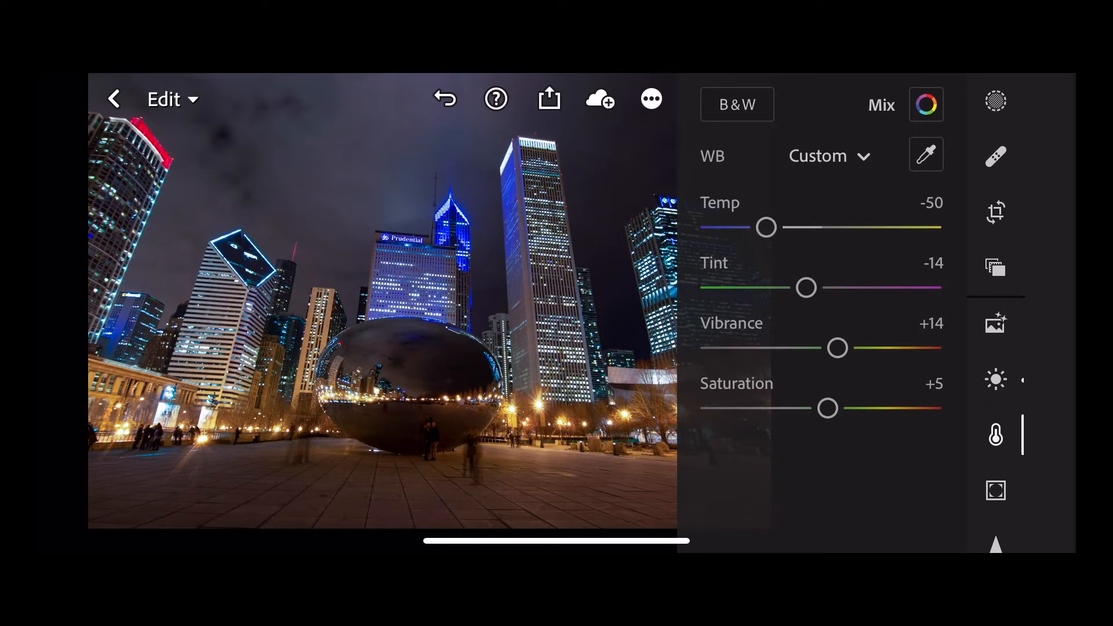
- In the Effects panel raise Clarity to +50 with Dehaze +10
left_click(996, 491)
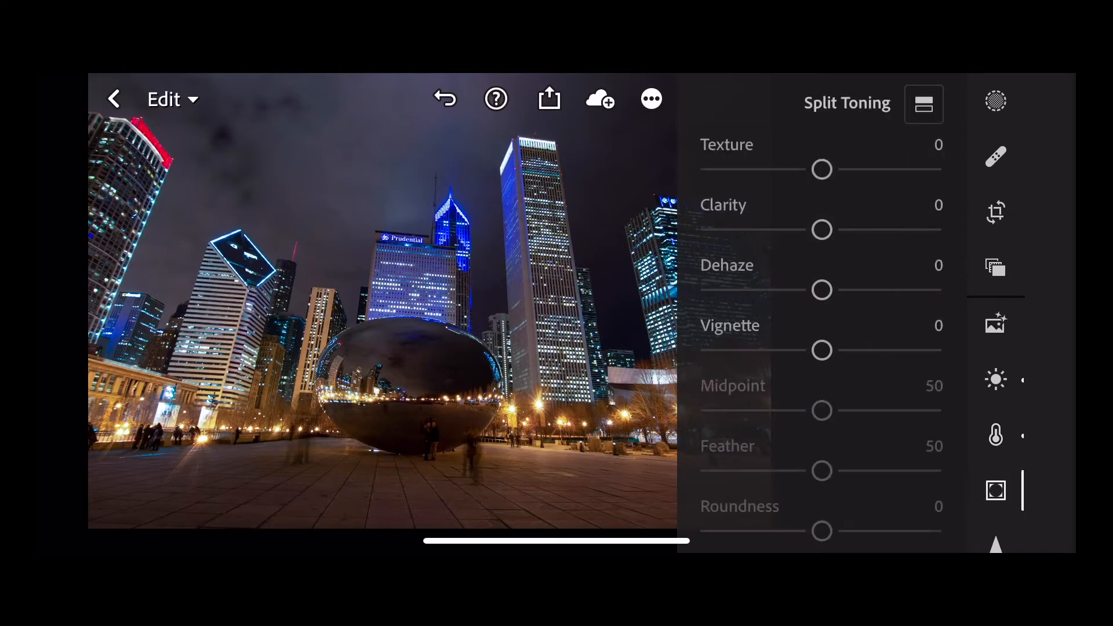
left_click_drag(822, 230, 866, 230)
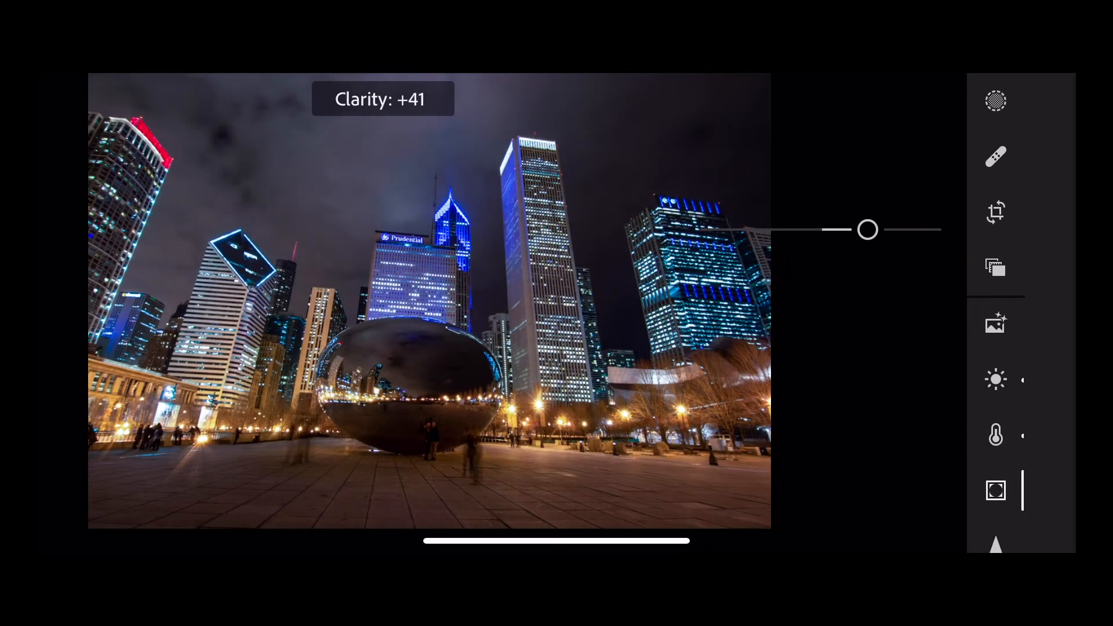
left_click_drag(867, 230, 878, 230)
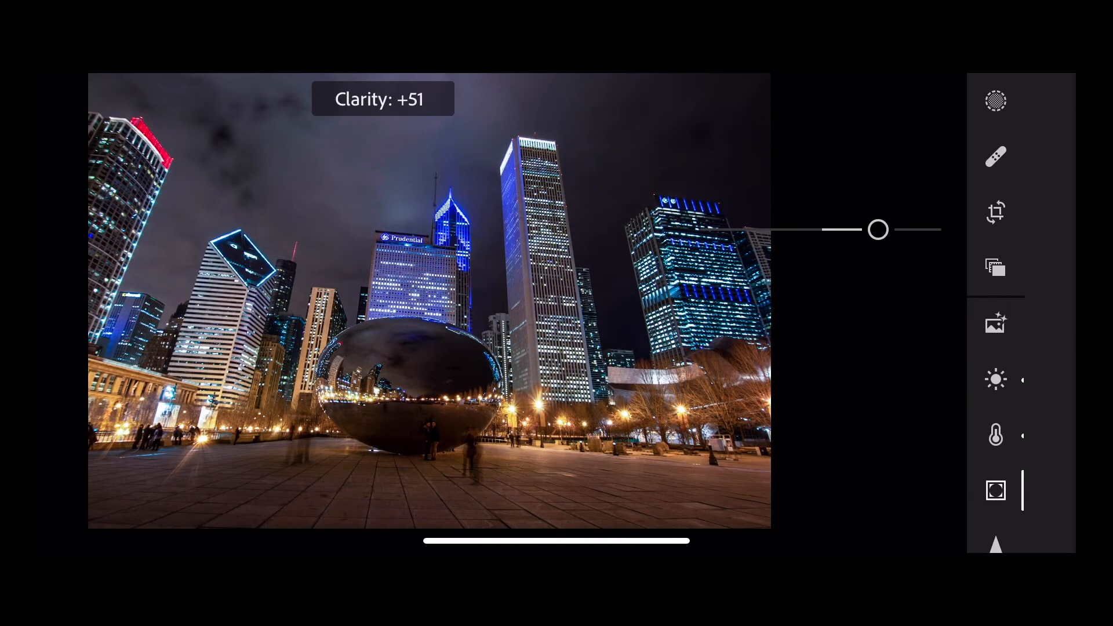
left_click_drag(878, 228, 877, 229)
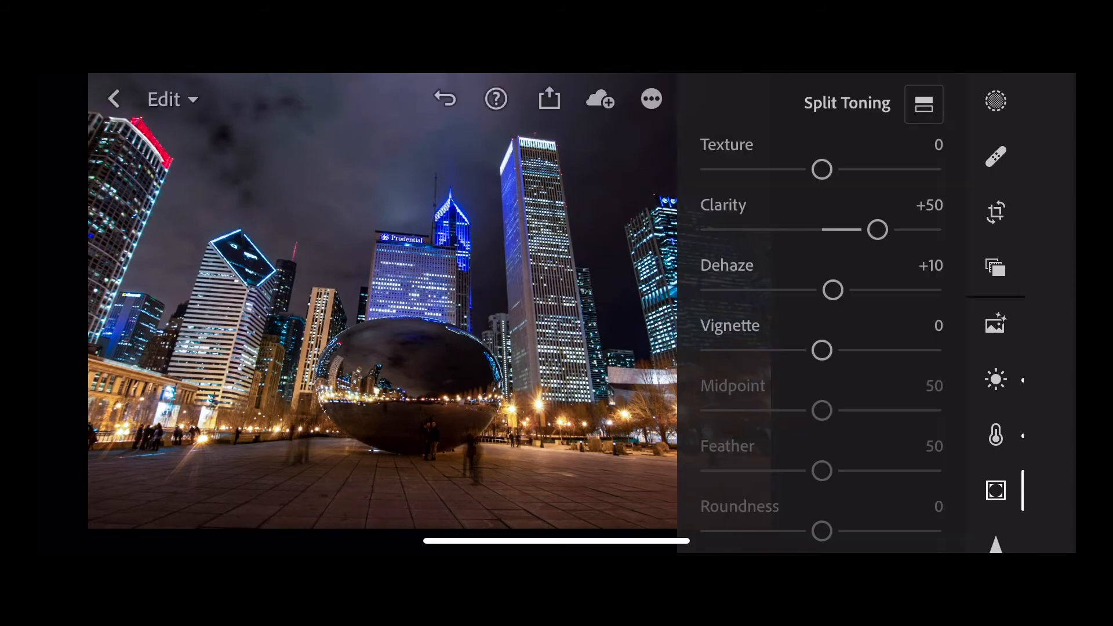
scroll("down", 3)
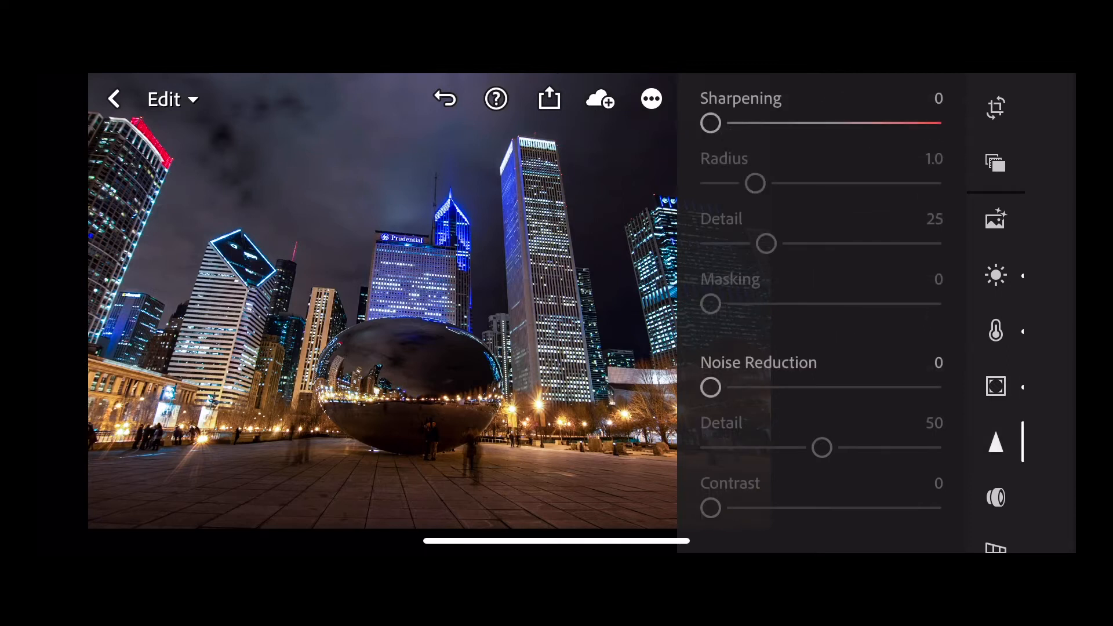
- In the Detail panel set Sharpening 47 and Masking 43
left_click_drag(711, 123, 778, 123)
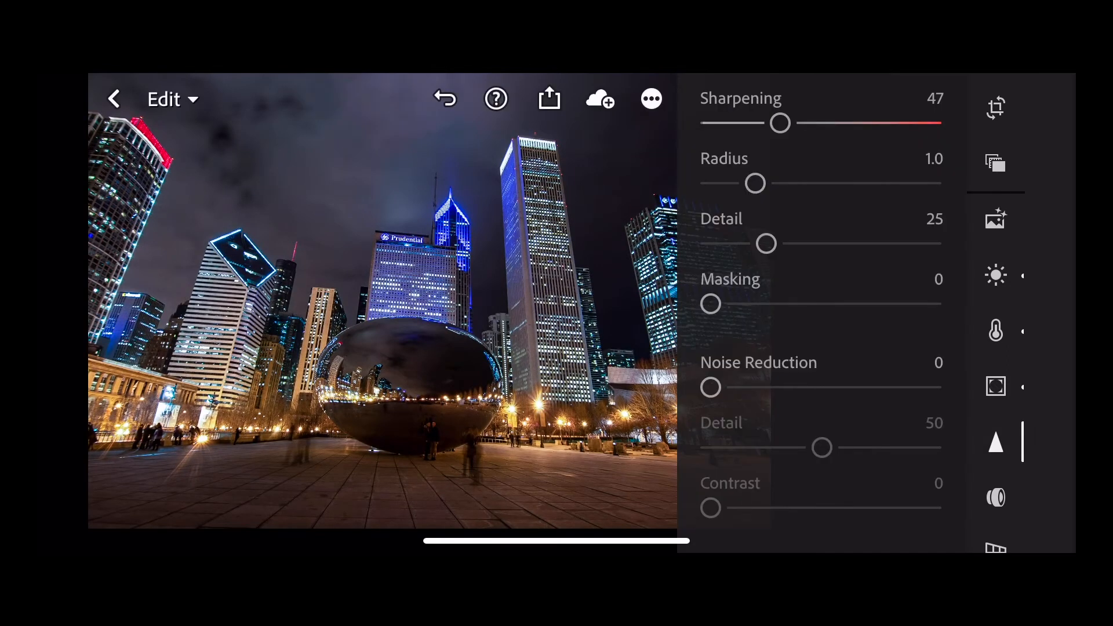
left_click_drag(711, 304, 805, 304)
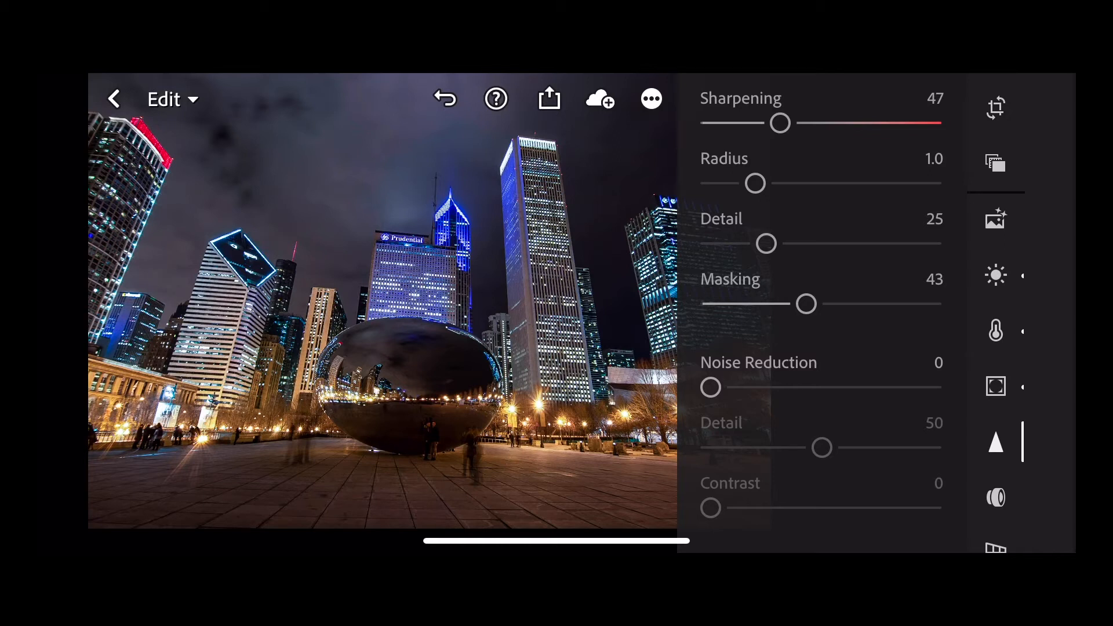
left_click(649, 99)
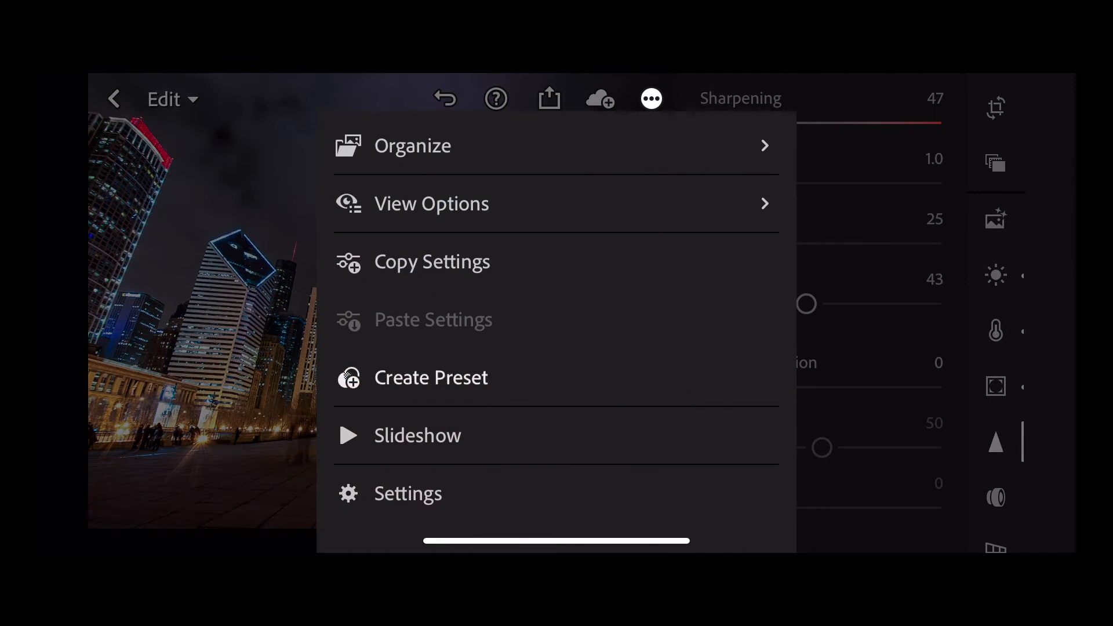
- Create a new user preset named 'Night time Blue' from the current edit
left_click(430, 376)
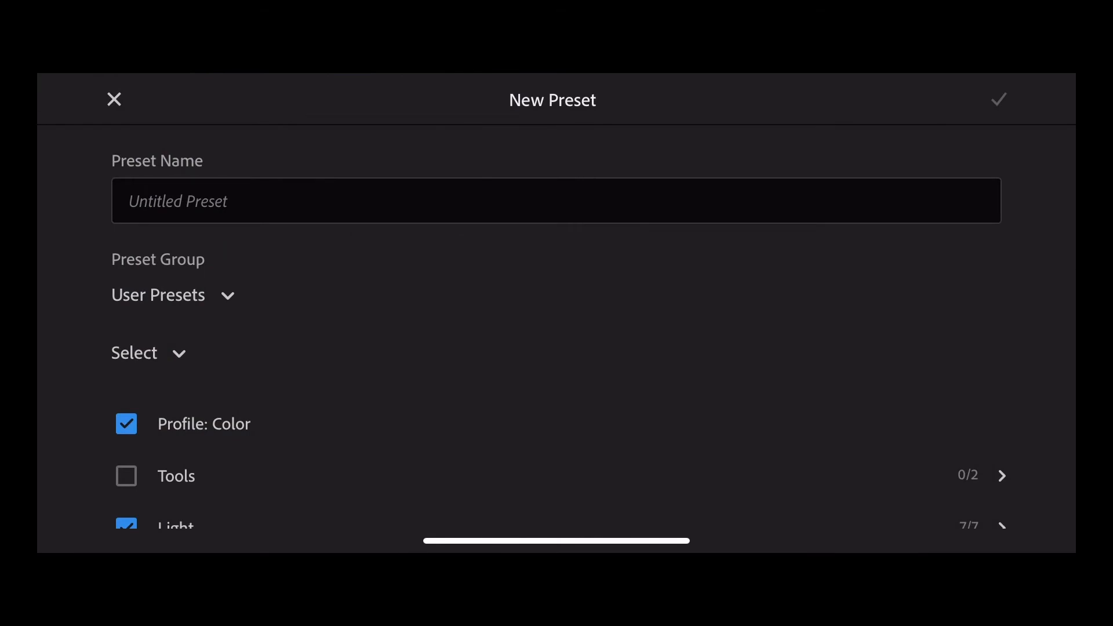
type("Night time Blue")
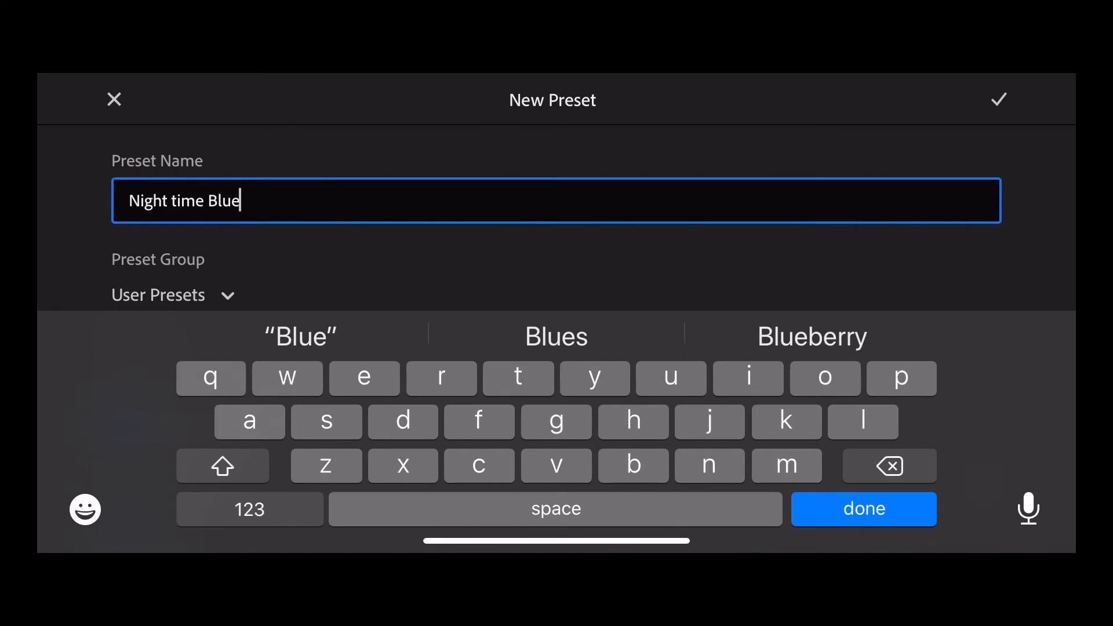
left_click(1000, 98)
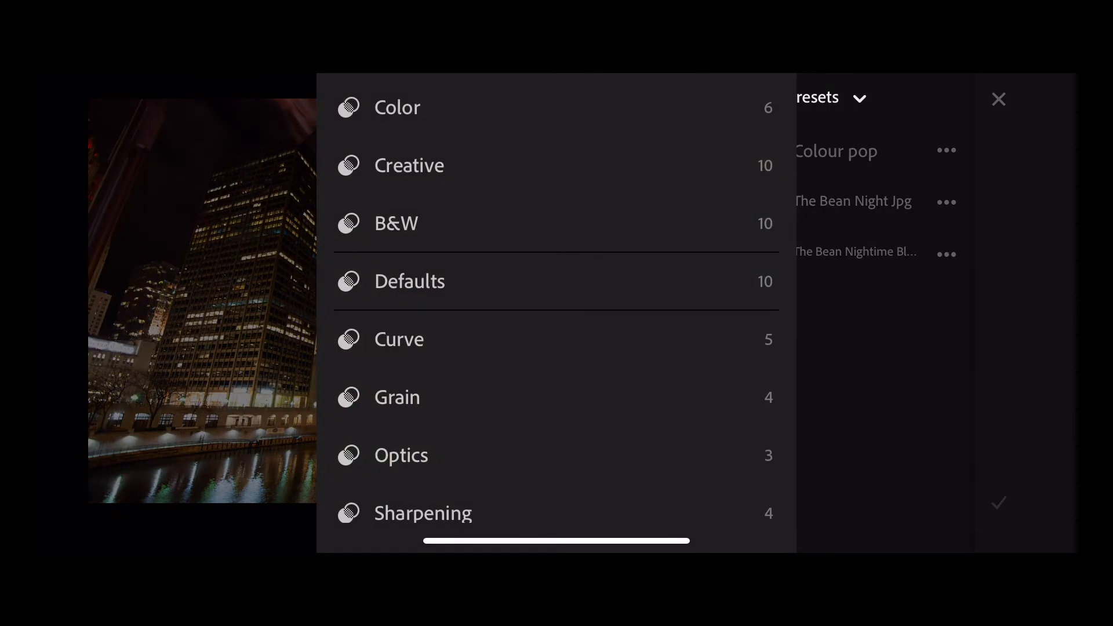
- Apply the Night time Blue user preset to the riverside night photo and confirm
scroll("down", 3)
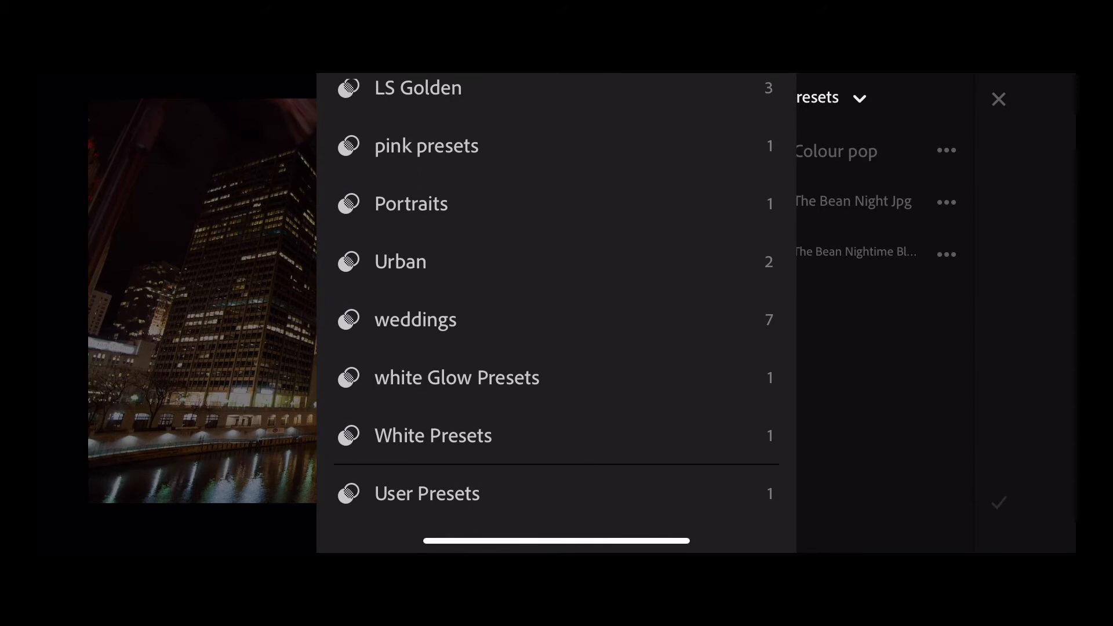
left_click(426, 493)
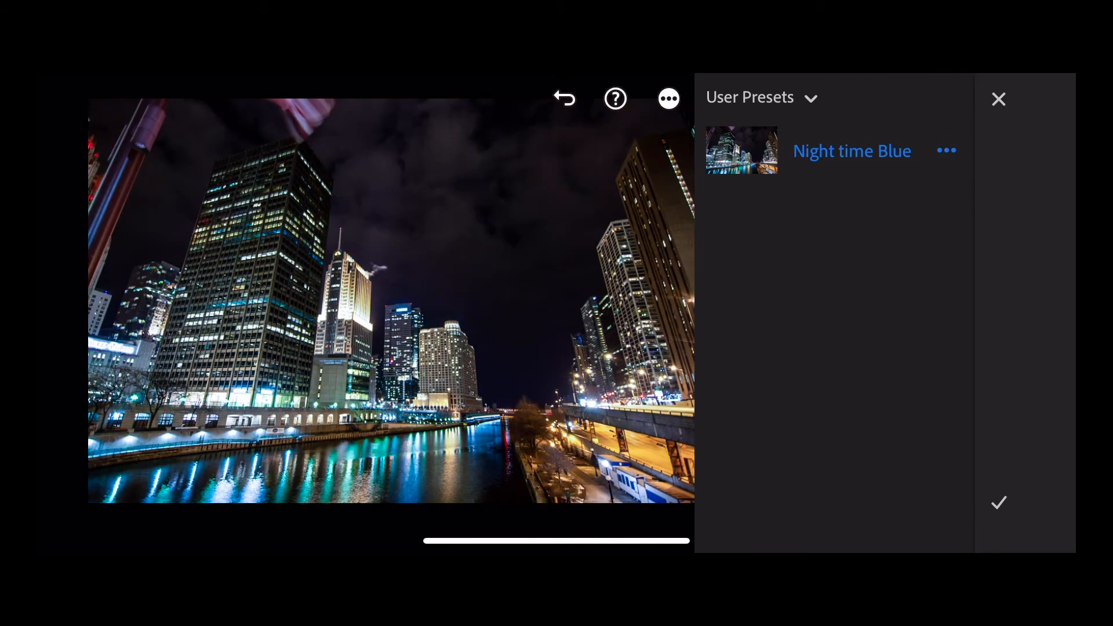
left_click(999, 99)
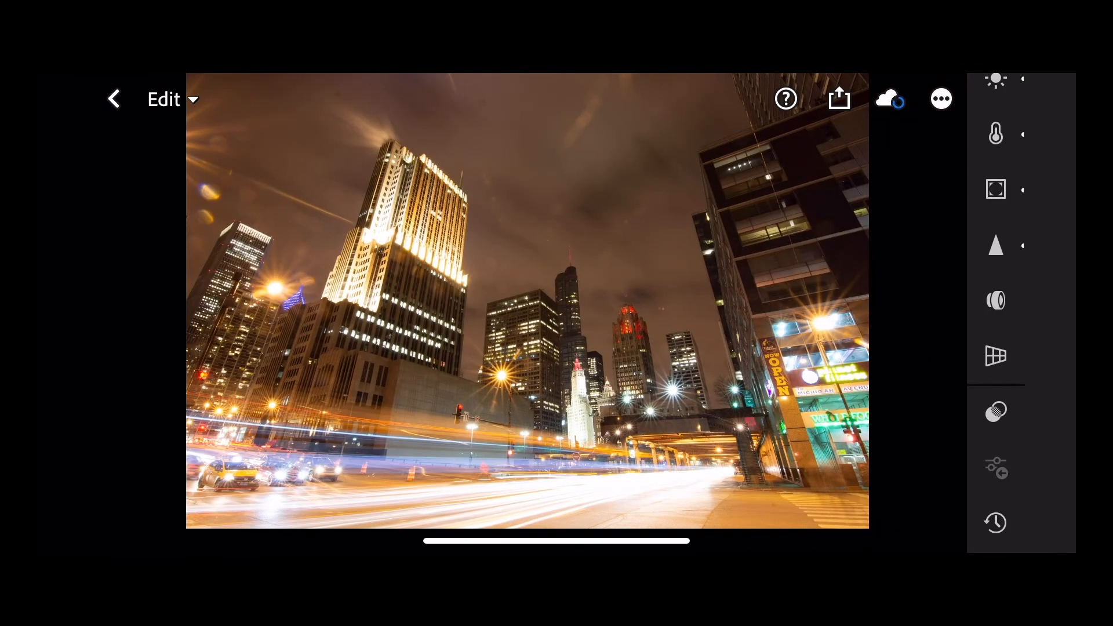
- Apply the Night time Blue preset to the light-trail street photo and confirm
left_click(996, 411)
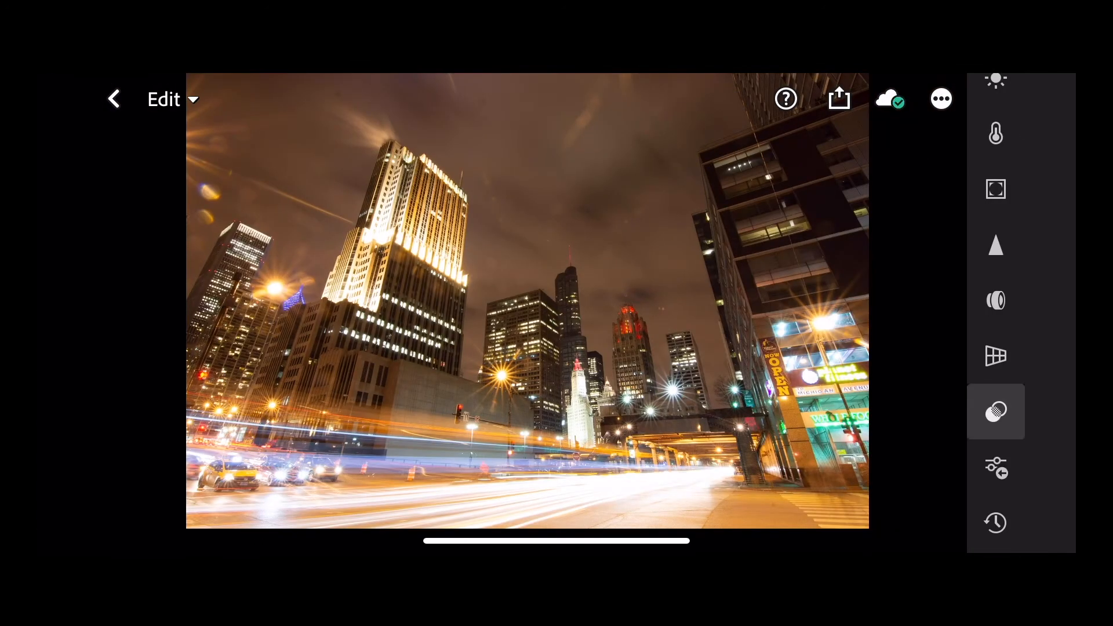
left_click(995, 411)
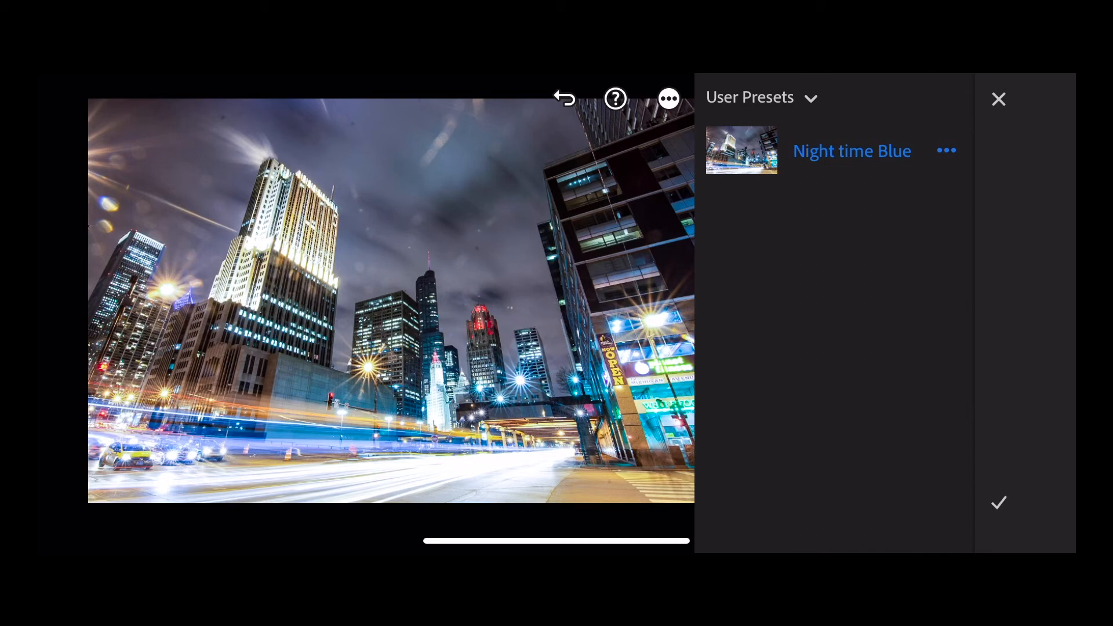
left_click(999, 99)
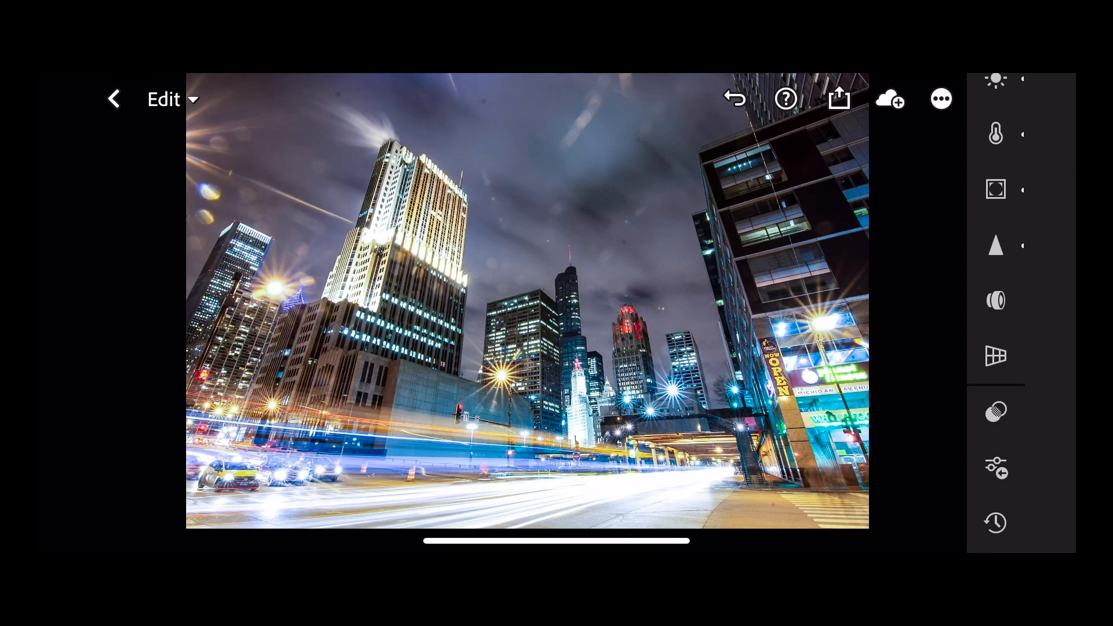
- Lower the street photo's exposure to -0.78, then apply Night time Blue to the tower photo
left_click(996, 213)
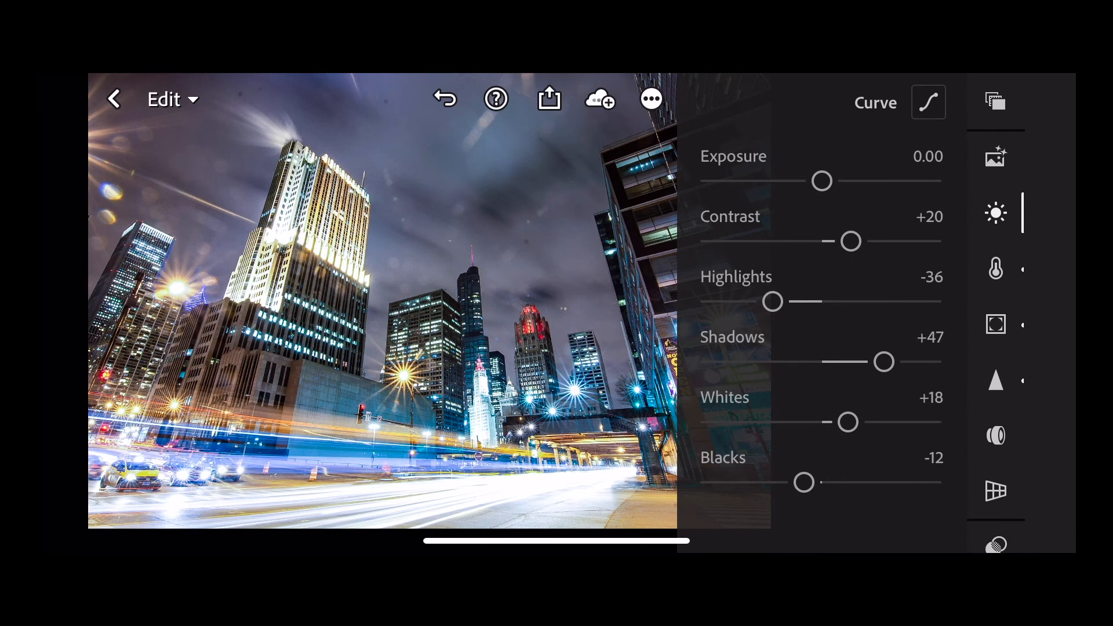
left_click_drag(821, 181, 806, 180)
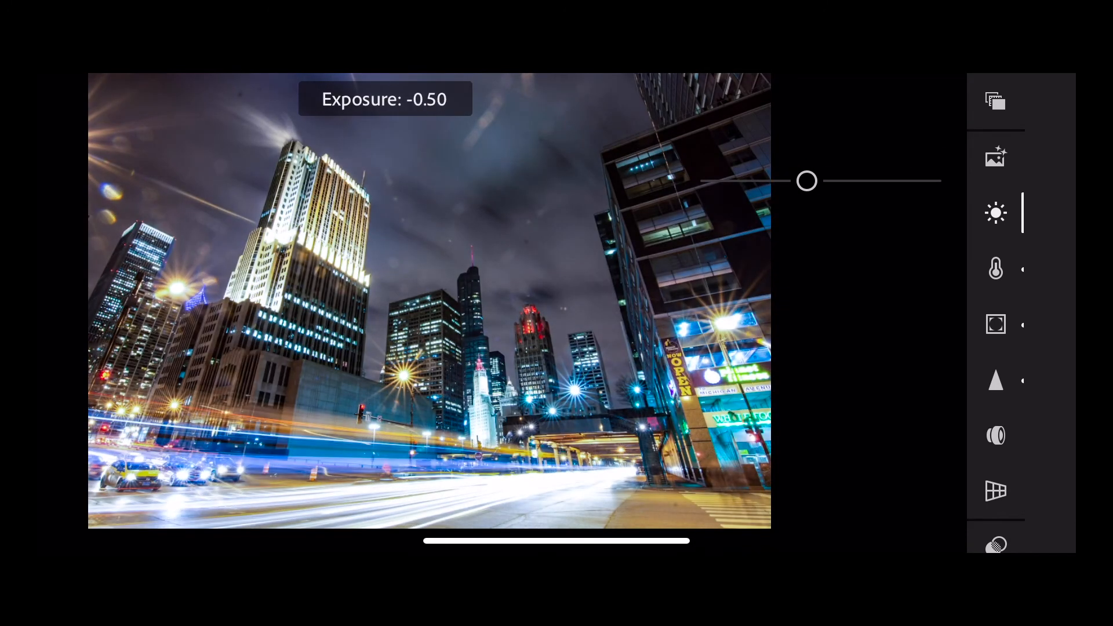
left_click_drag(807, 181, 797, 181)
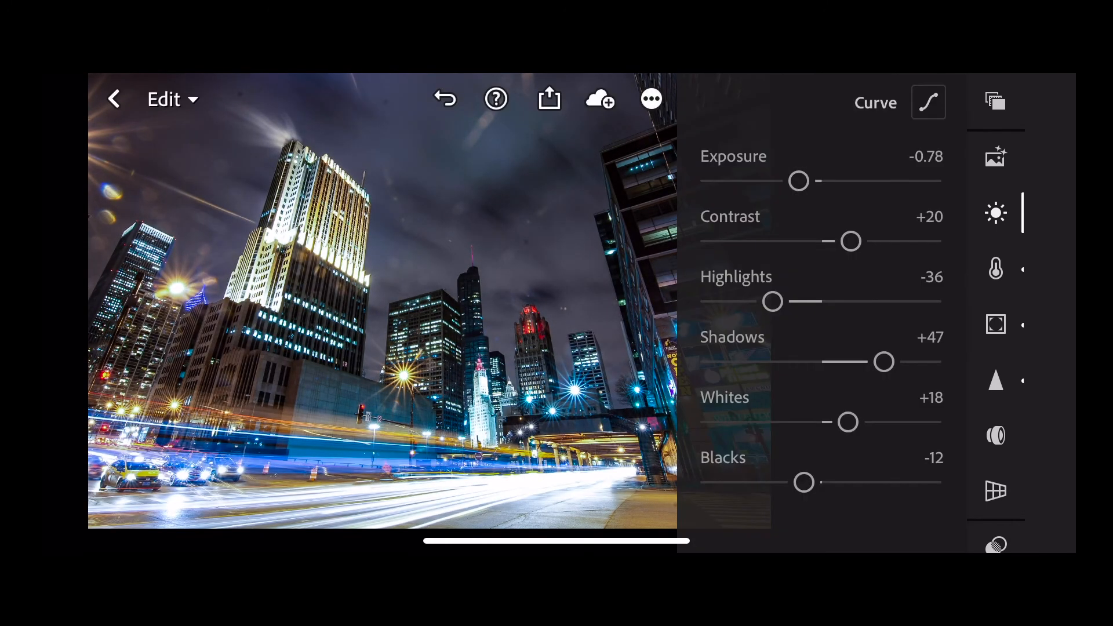
left_click(446, 99)
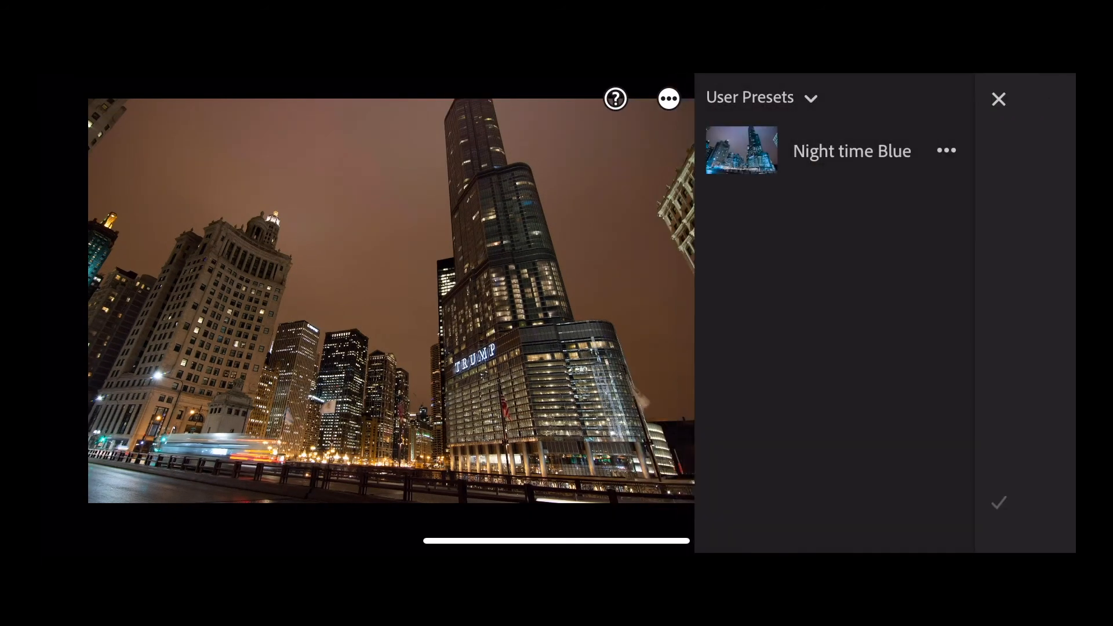
left_click(852, 150)
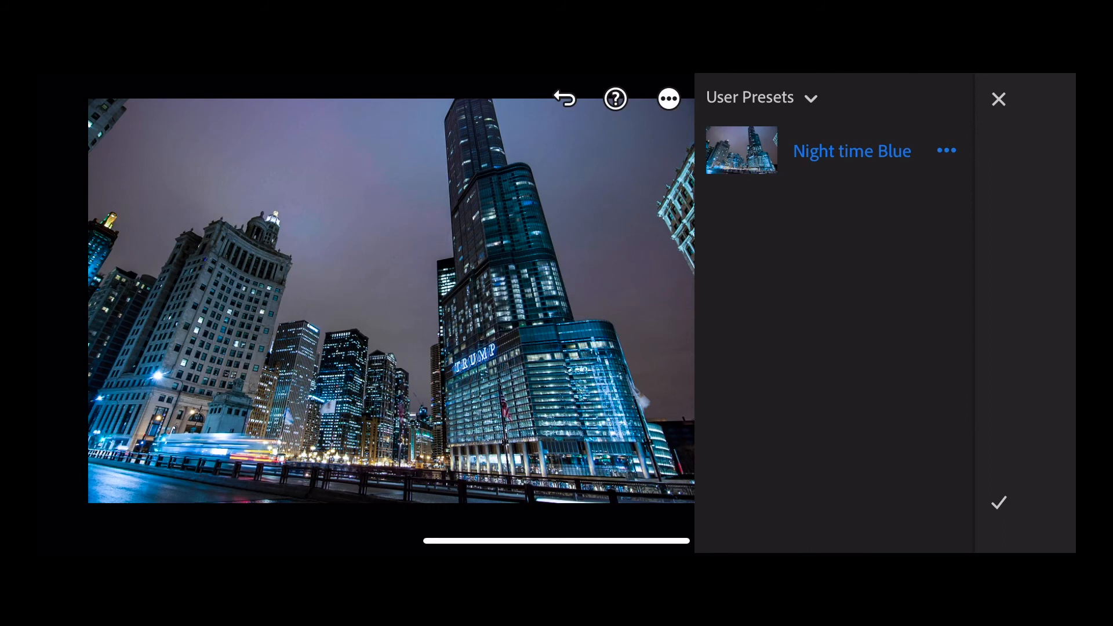